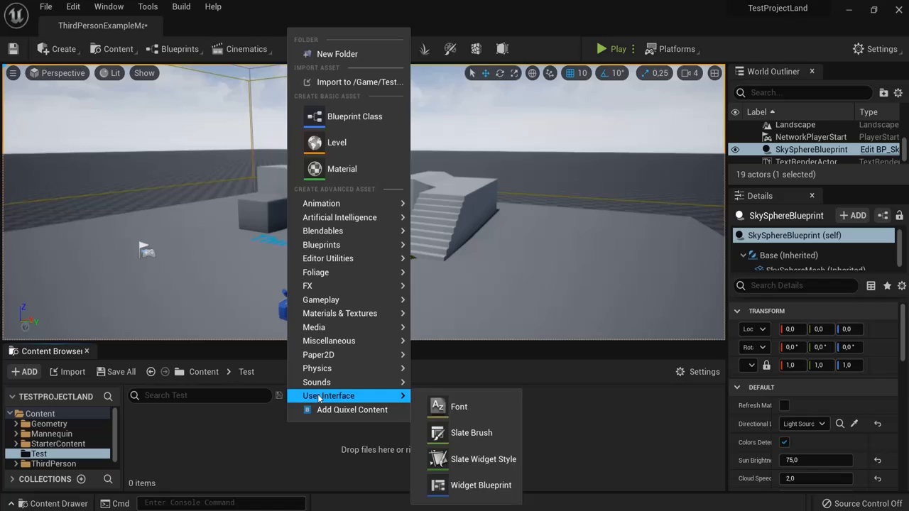
Create a Widget Blueprint named 'quit' in the Test folder and open it in the designer.
{"action": "left_click", "coordinate": [480, 486]}
{"action": "type", "text": "quit"}
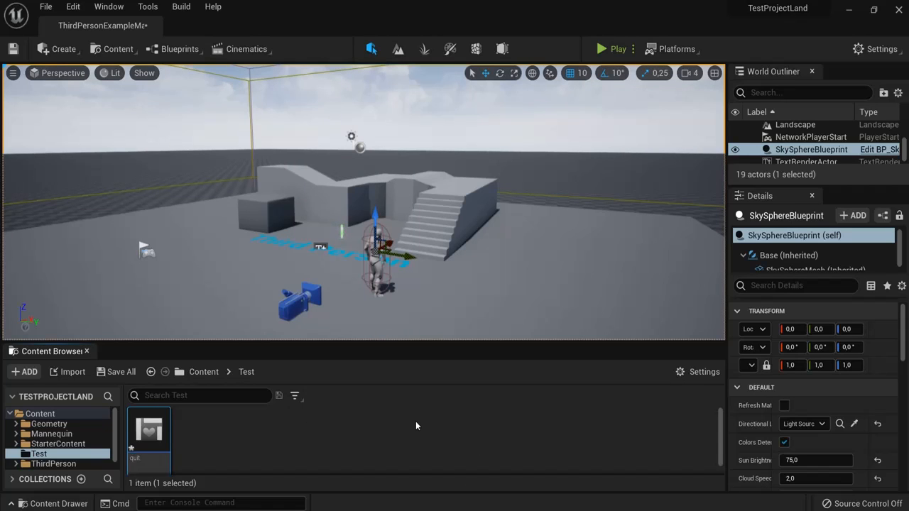
{"action": "double_click", "coordinate": [148, 433]}
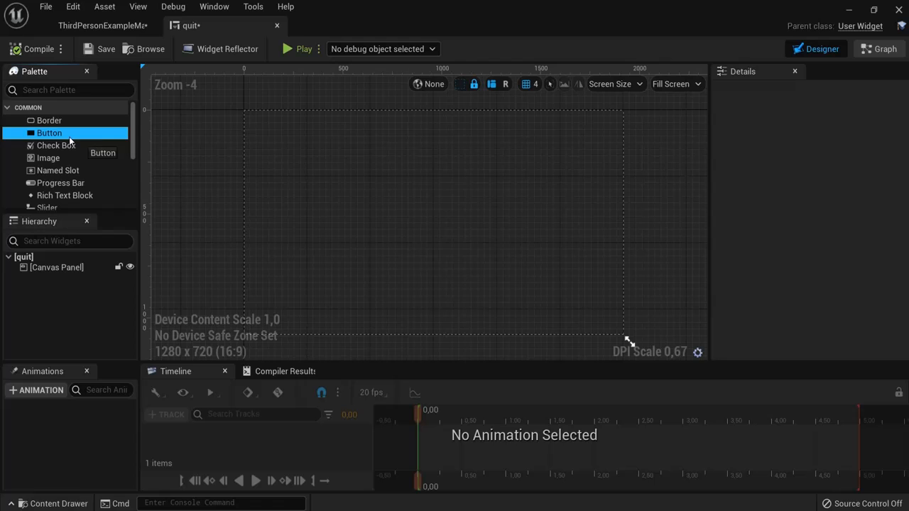
Place a Button on the canvas, enlarge it, and move it to the top-right corner.
{"action": "left_click_drag", "start_coordinate": [48, 134], "coordinate": [486, 175]}
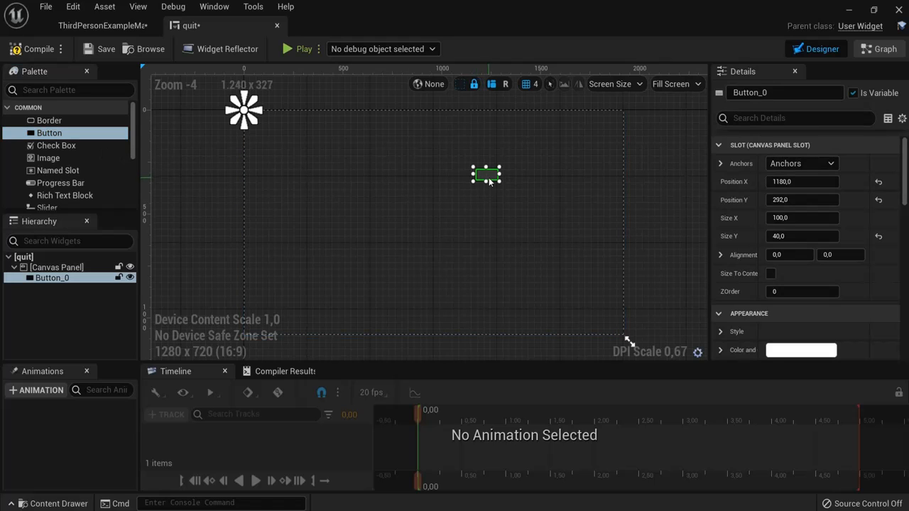
{"action": "left_click_drag", "start_coordinate": [491, 183], "coordinate": [517, 192]}
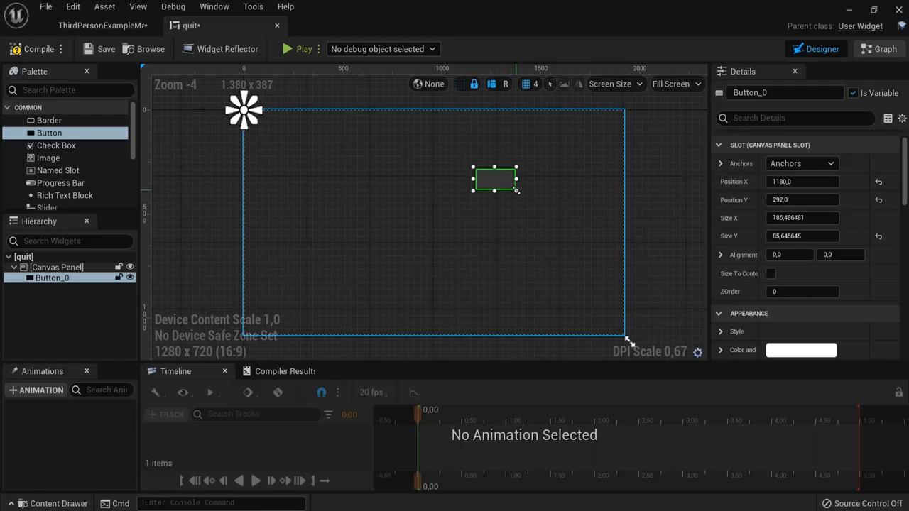
{"action": "left_click_drag", "start_coordinate": [494, 179], "coordinate": [593, 131]}
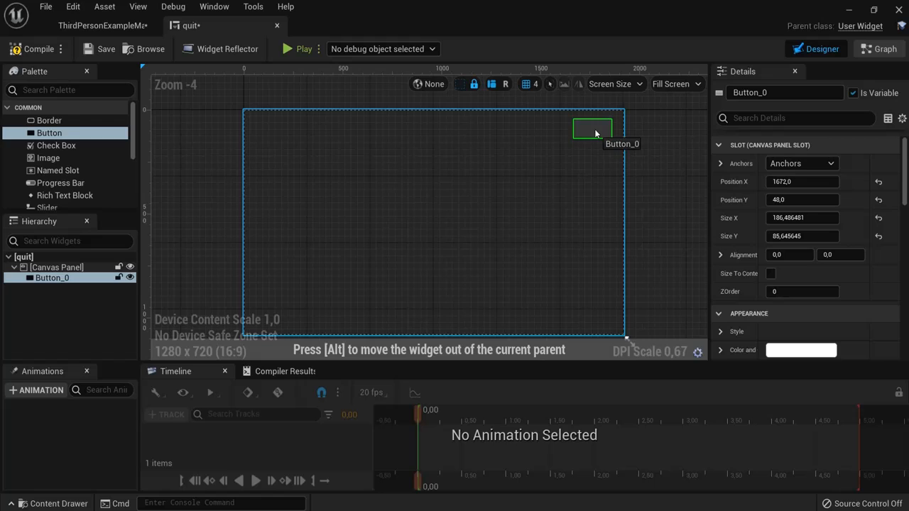
{"action": "left_click_drag", "start_coordinate": [593, 131], "coordinate": [594, 127]}
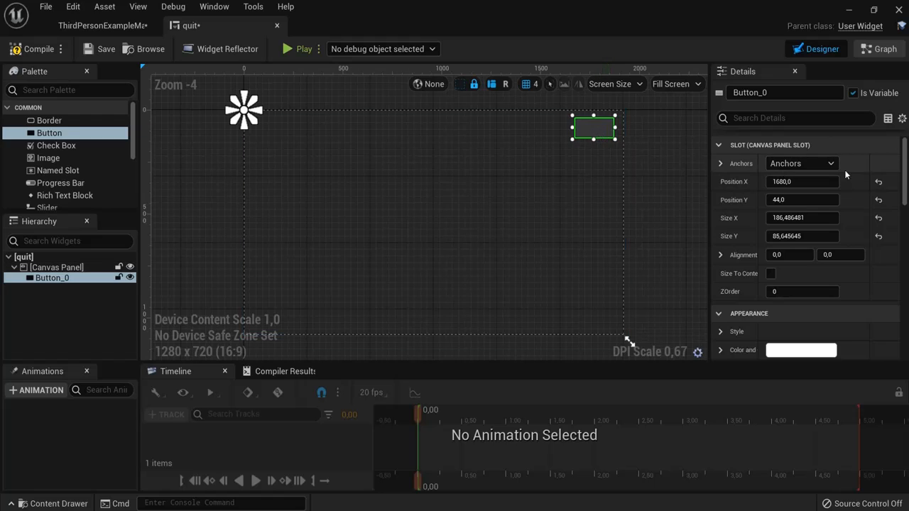
Anchor the button to the top-right corner using the Anchors preset.
{"action": "left_click", "coordinate": [800, 164]}
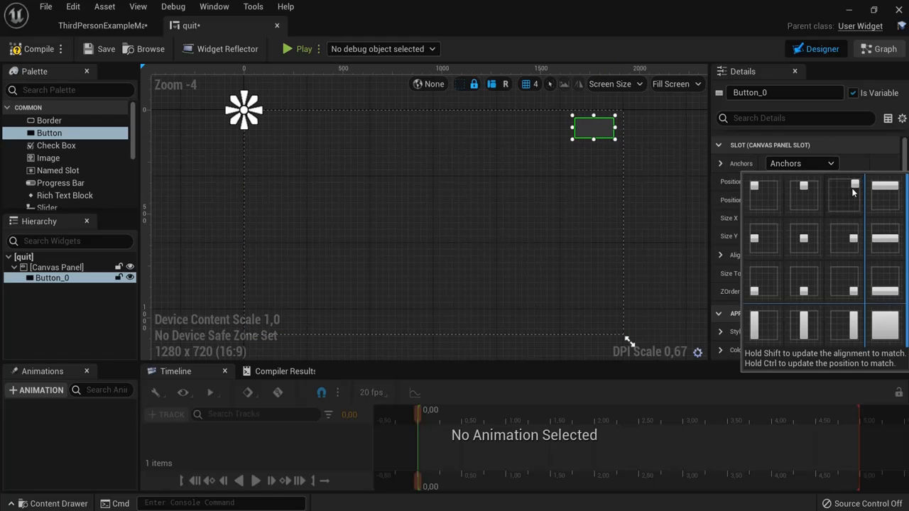
{"action": "left_click", "coordinate": [855, 193]}
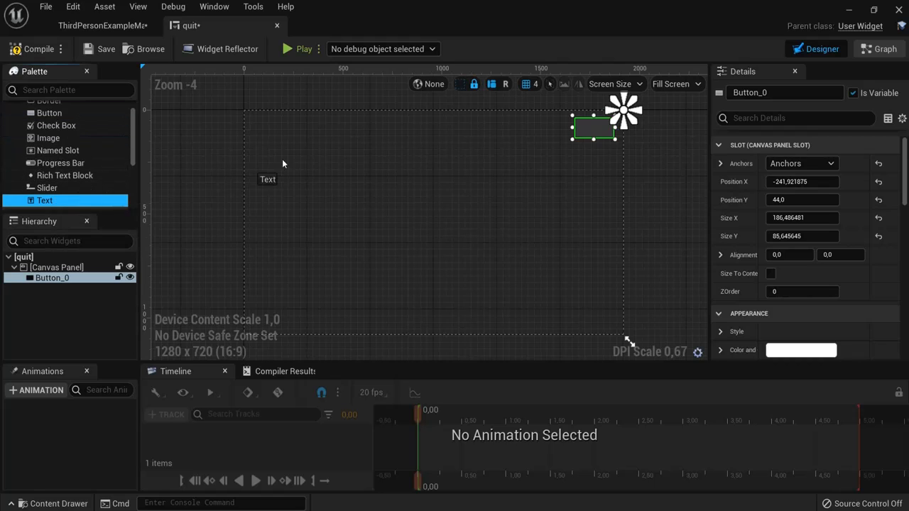
Put a Text block inside the button and set its text to QUIT.
{"action": "left_click_drag", "start_coordinate": [44, 201], "coordinate": [594, 128]}
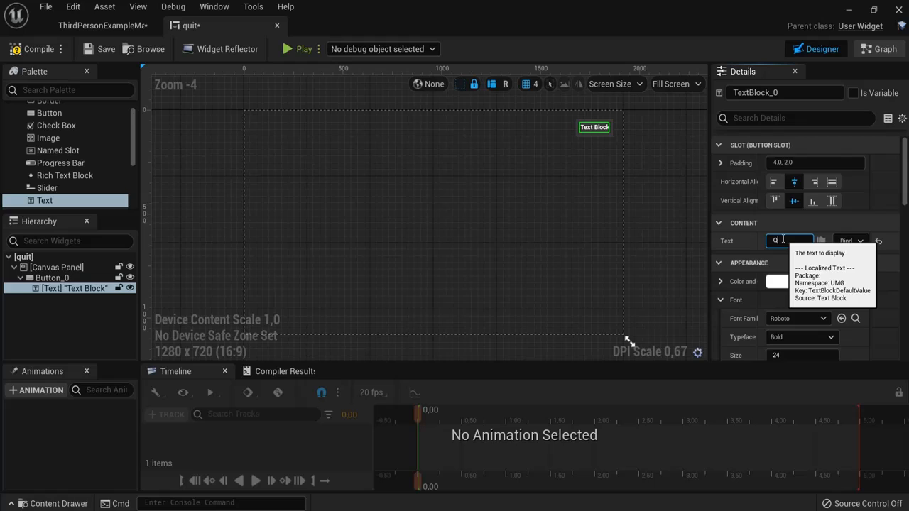
{"action": "type", "text": "QUIT"}
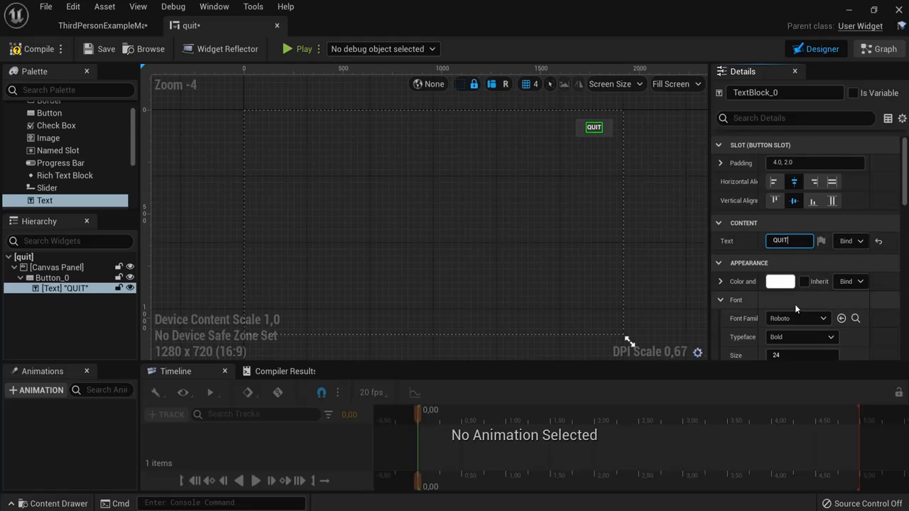
{"action": "left_click", "coordinate": [720, 298]}
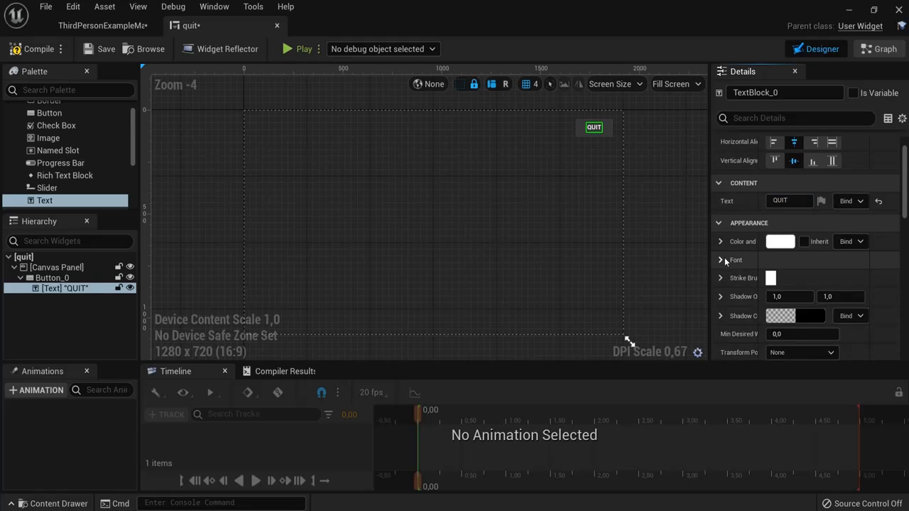
Raise the QUIT label's font size to 30.
{"action": "left_click", "coordinate": [722, 260]}
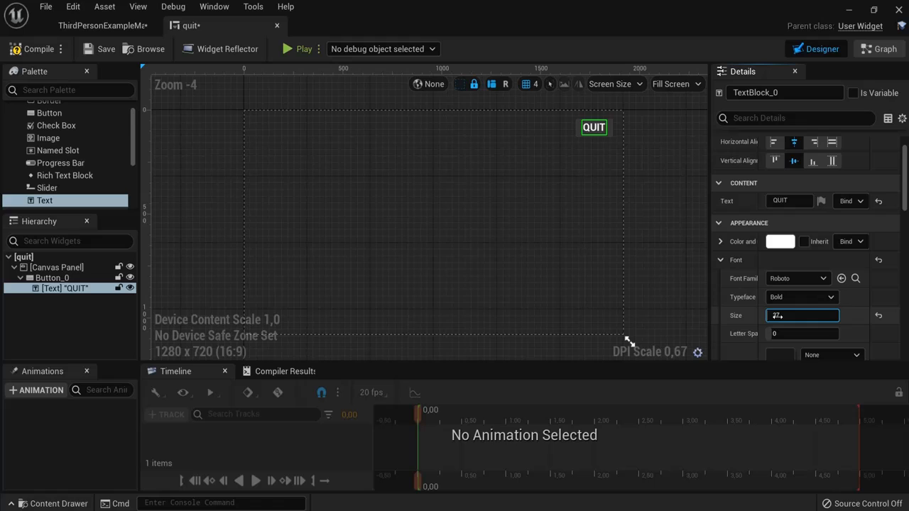
{"action": "type", "text": "30"}
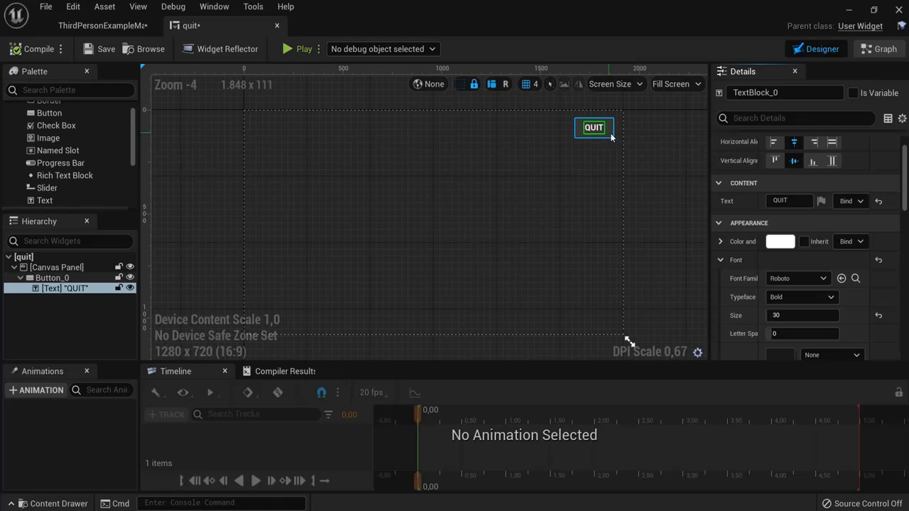
{"action": "left_click", "coordinate": [53, 277]}
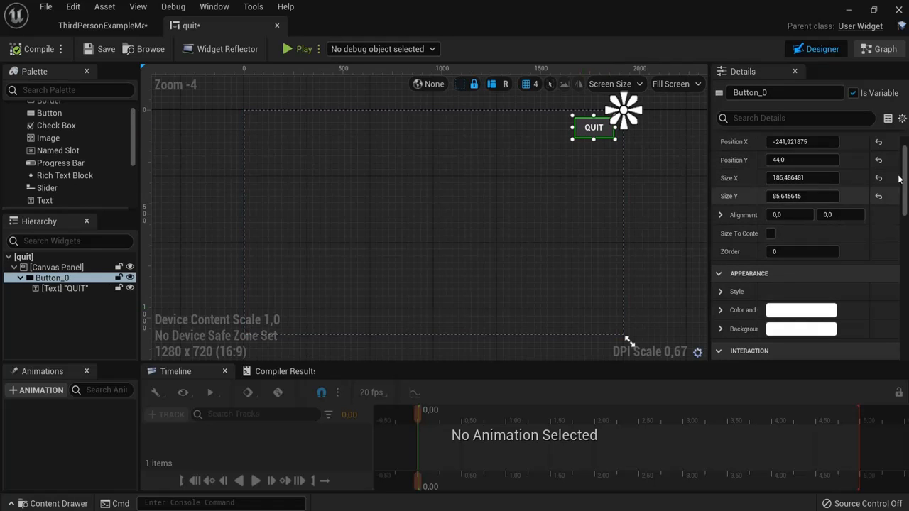
Add the button's On Clicked event and wire it to a Quit Game node.
{"action": "scroll", "scroll_direction": "down", "scroll_amount": 3}
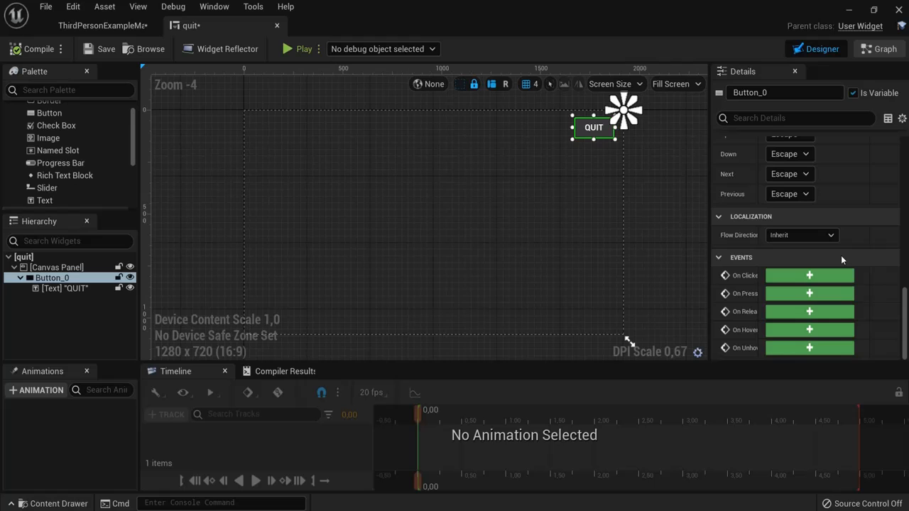
{"action": "mouse_move", "coordinate": [735, 276]}
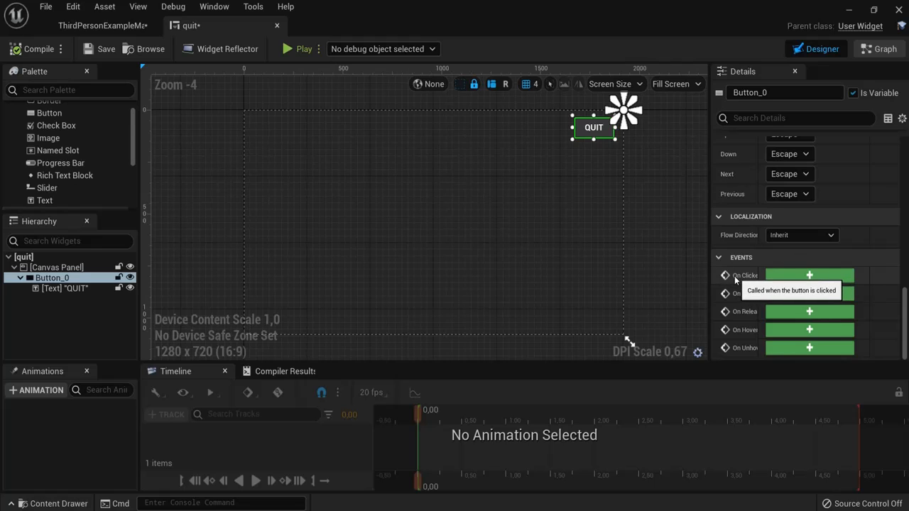
{"action": "left_click", "coordinate": [810, 276]}
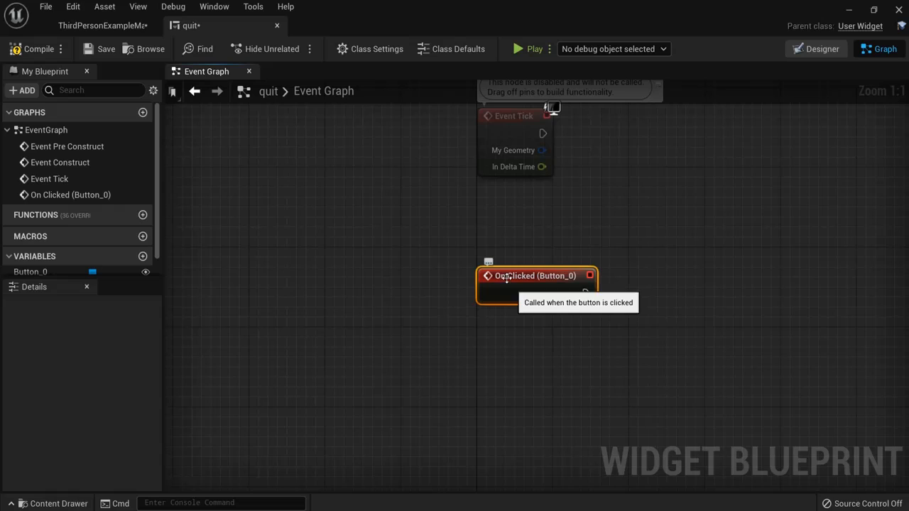
{"action": "left_click_drag", "start_coordinate": [585, 290], "coordinate": [653, 298]}
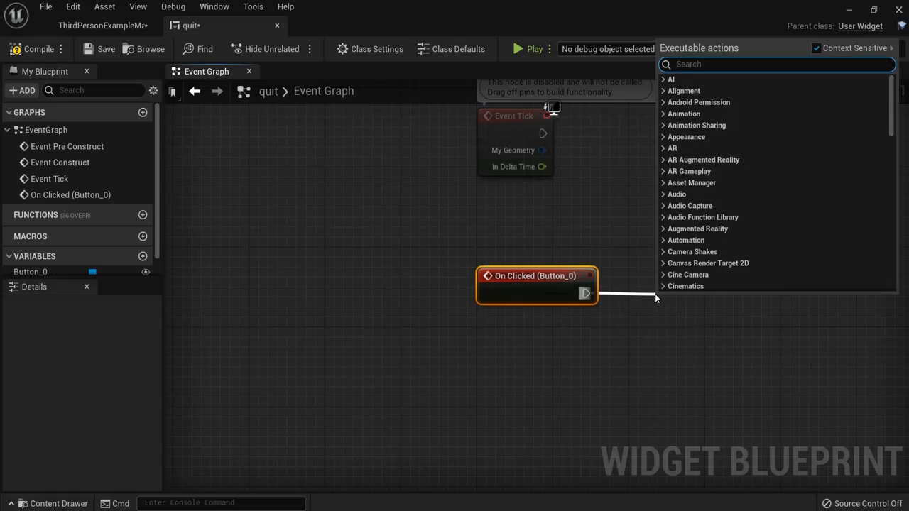
{"action": "type", "text": "quit"}
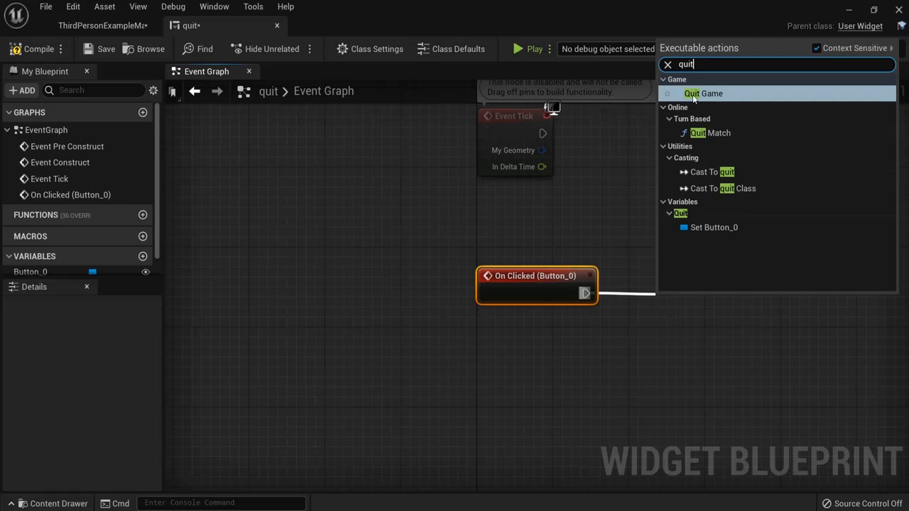
{"action": "left_click", "coordinate": [703, 93]}
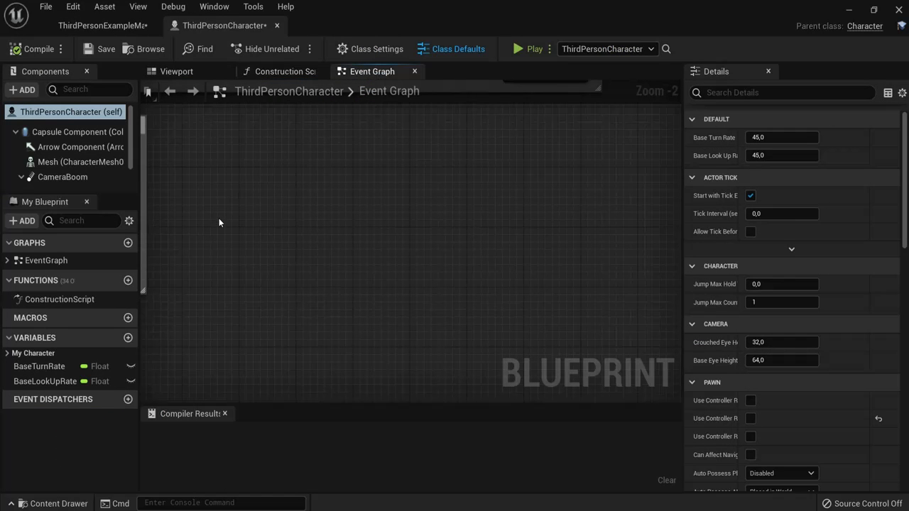
{"action": "mouse_move", "coordinate": [223, 245]}
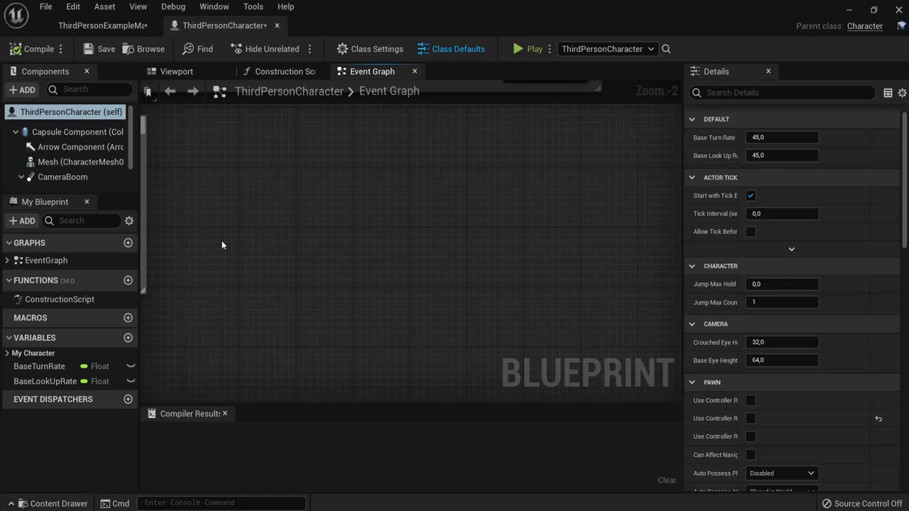
Add Event BeginPlay to the character graph followed by a Create Widget node.
{"action": "right_click", "coordinate": [221, 244]}
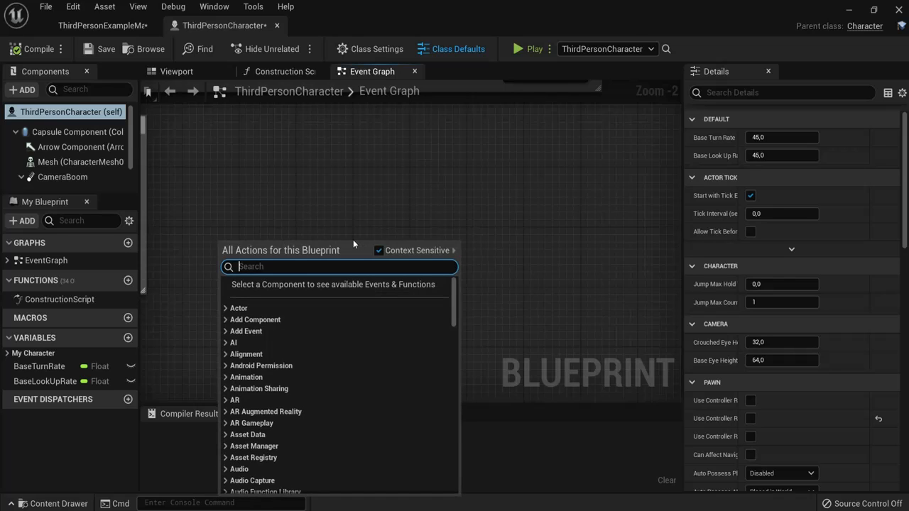
{"action": "type", "text": "event begin"}
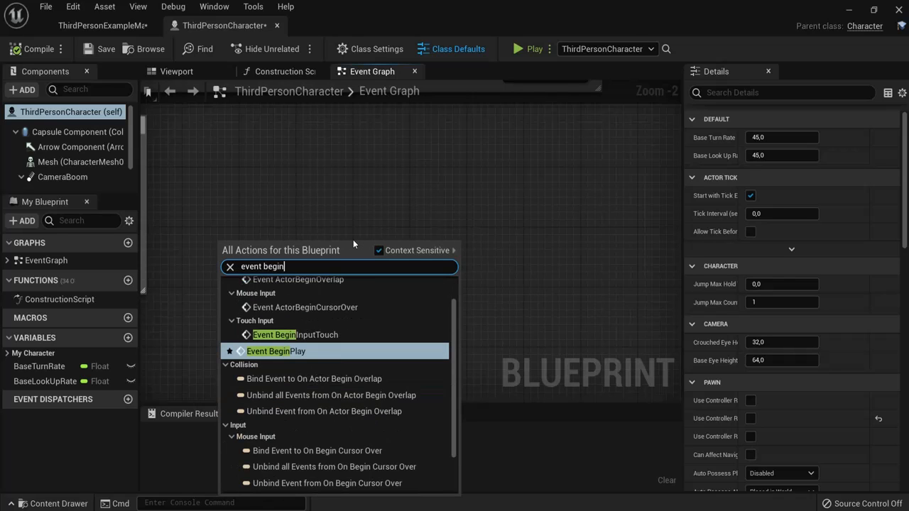
{"action": "left_click", "coordinate": [275, 351]}
{"action": "type", "text": "create wid"}
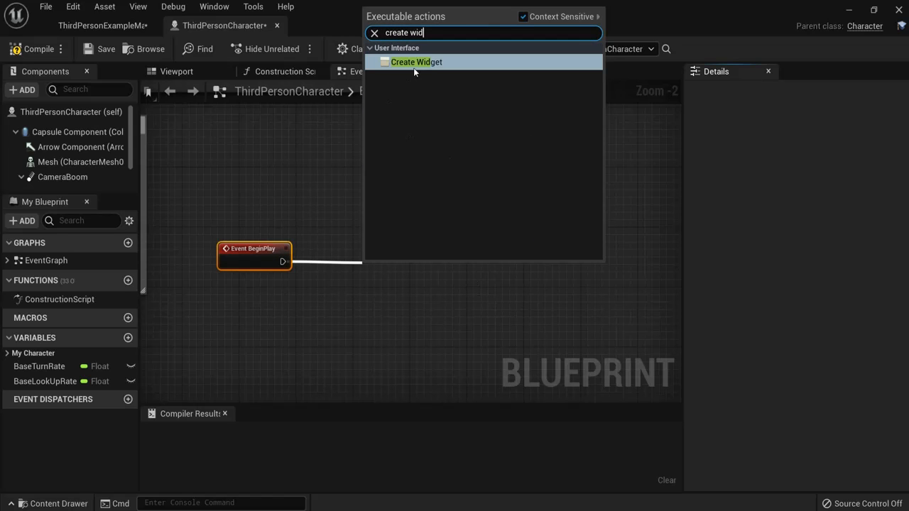
{"action": "left_click", "coordinate": [416, 62]}
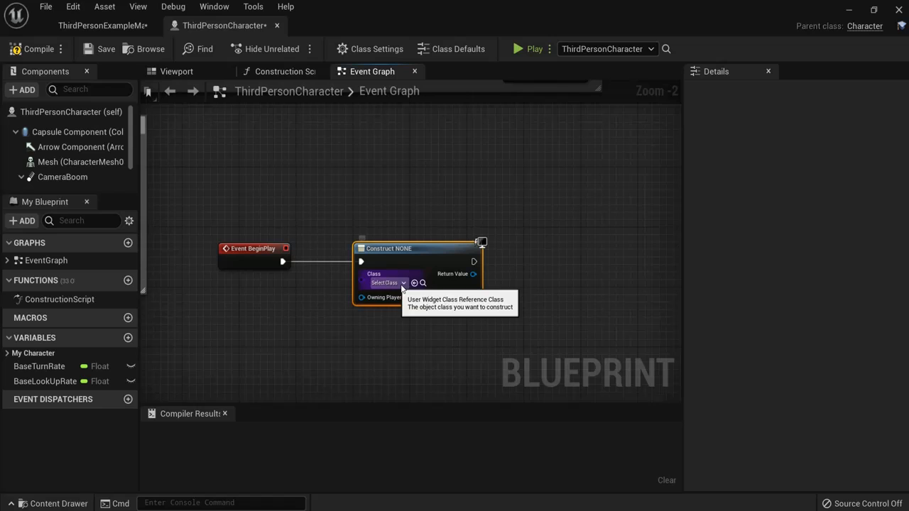
Set the Create Widget class to the quit widget and tidy the node next to BeginPlay.
{"action": "left_click", "coordinate": [386, 282]}
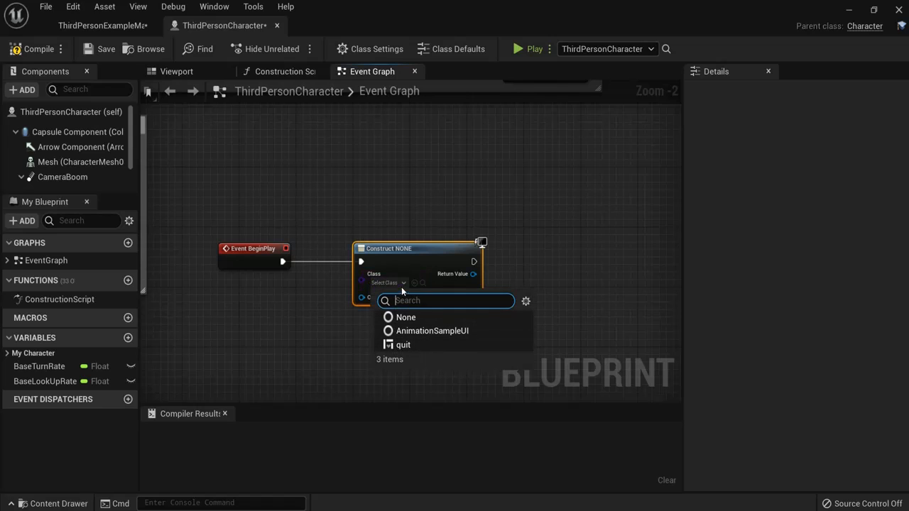
{"action": "left_click", "coordinate": [403, 345]}
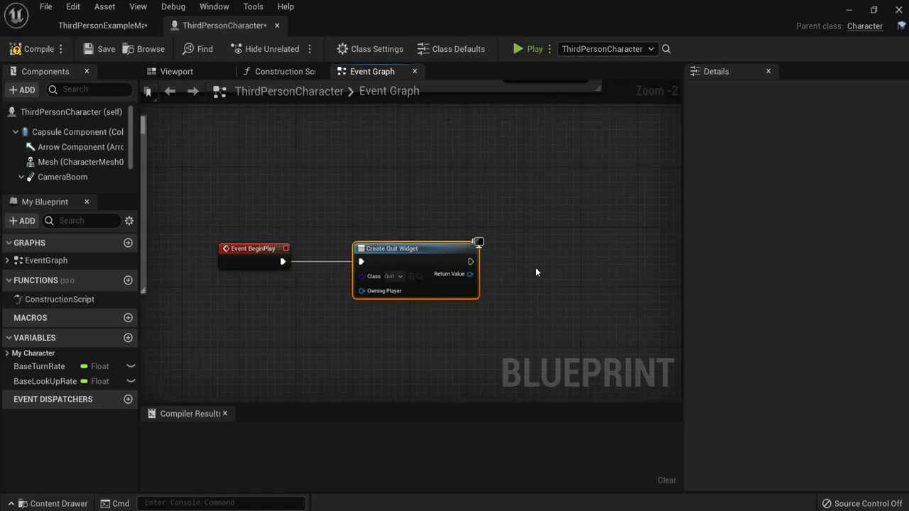
{"action": "left_click_drag", "start_coordinate": [415, 247], "coordinate": [395, 247]}
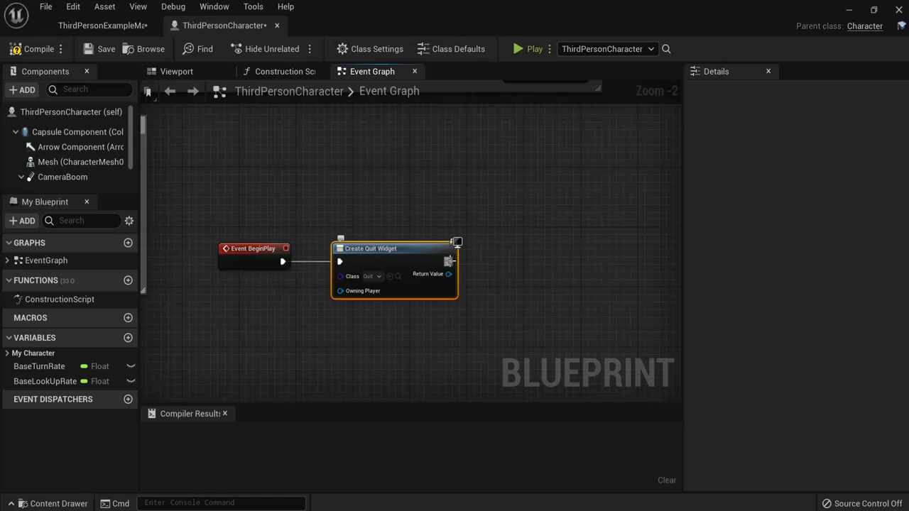
{"action": "left_click_drag", "start_coordinate": [449, 261], "coordinate": [494, 265]}
{"action": "type", "text": "to viewport"}
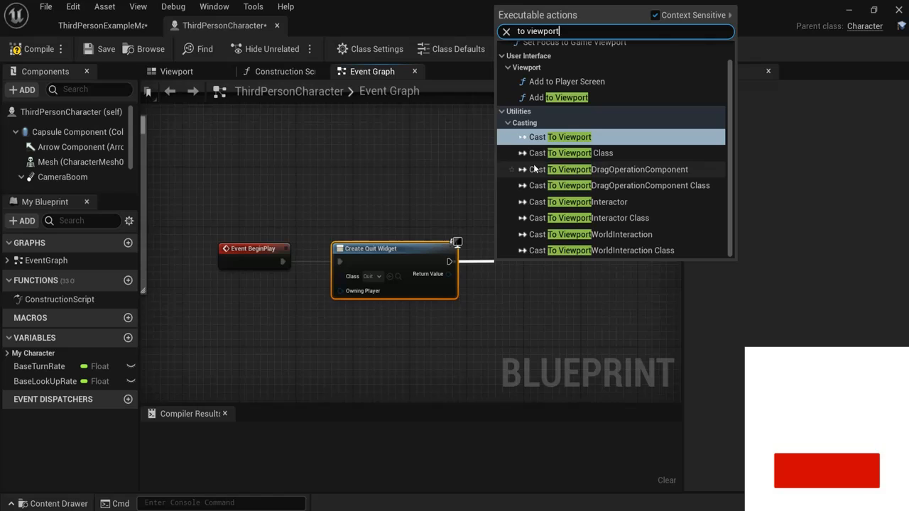
{"action": "mouse_move", "coordinate": [548, 116]}
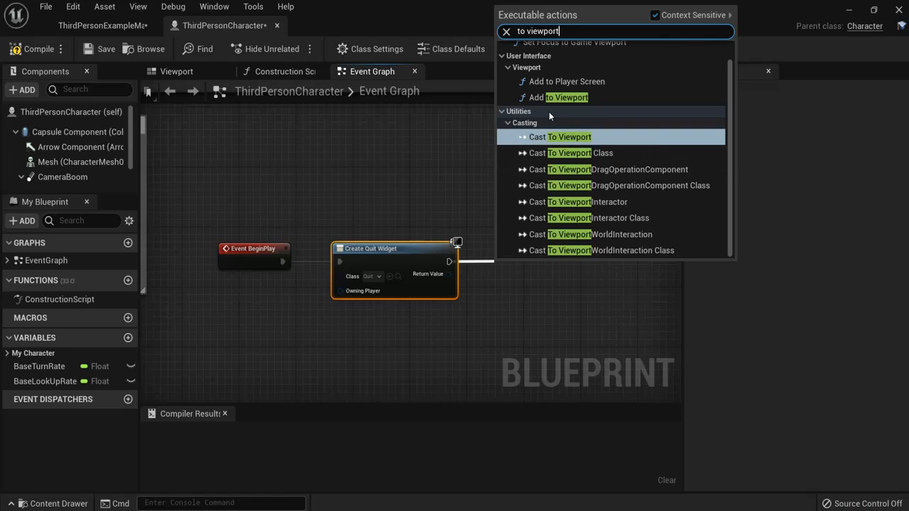
Feed the created widget into Add to Viewport, compile, and play to see the QUIT button.
{"action": "left_click", "coordinate": [565, 96]}
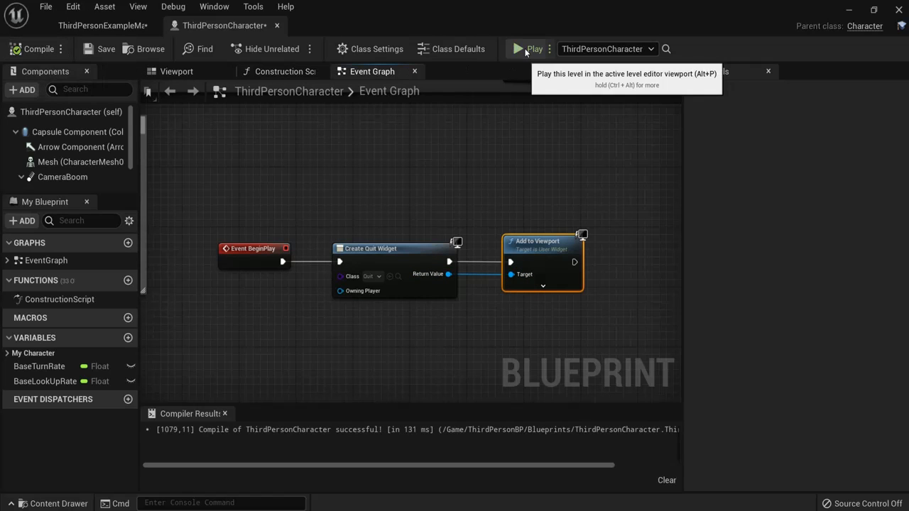
{"action": "left_click", "coordinate": [516, 48]}
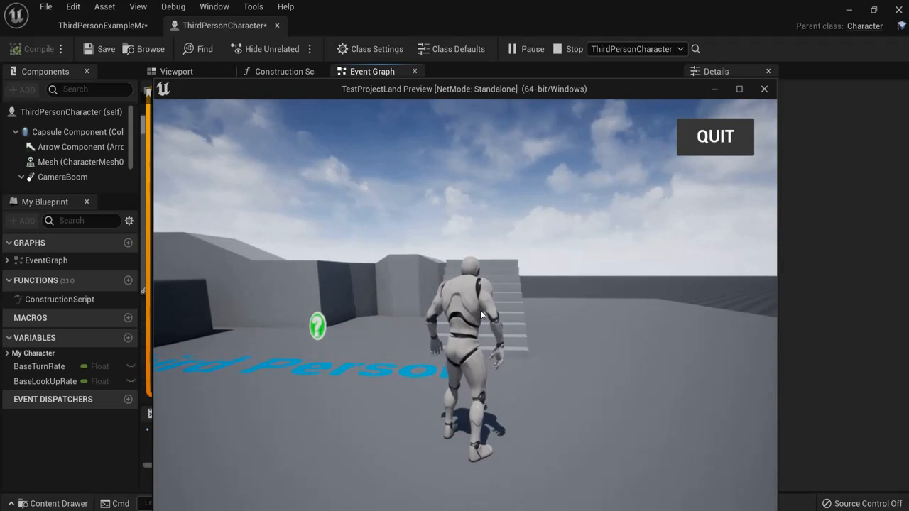
{"action": "mouse_move", "coordinate": [716, 137]}
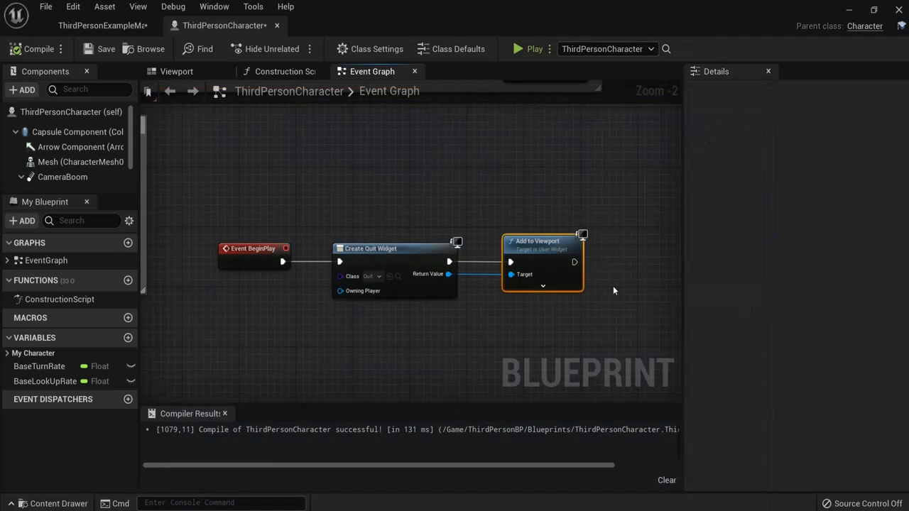
{"action": "mouse_move", "coordinate": [622, 305]}
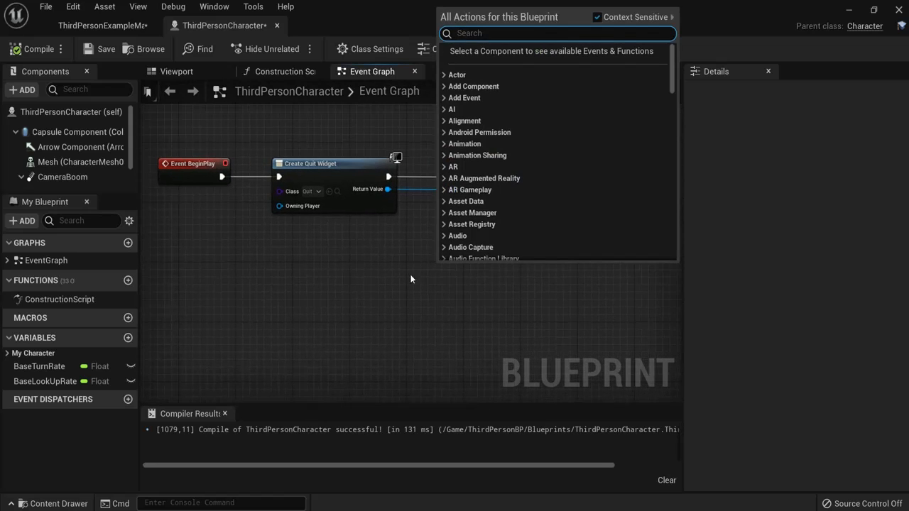
Get the Player Controller and set Show Mouse Cursor to true after Add to Viewport, then compile.
{"action": "type", "text": "get player contr"}
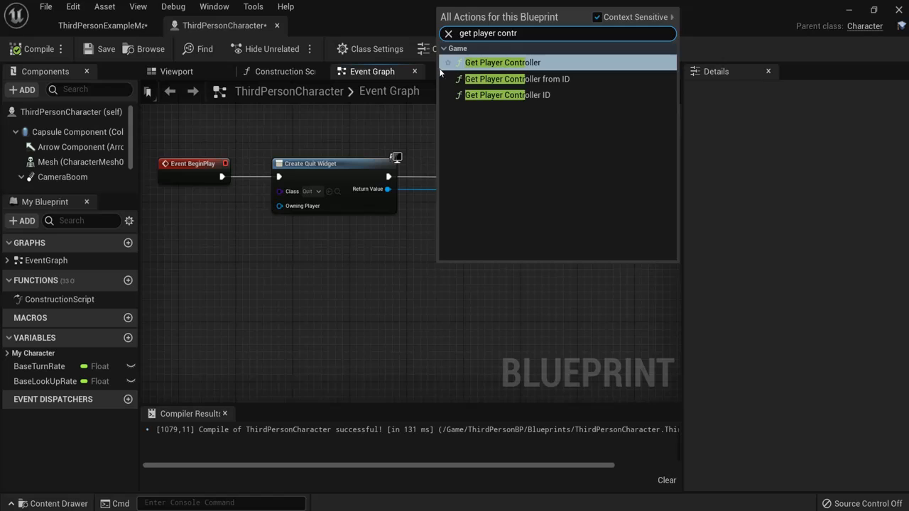
{"action": "left_click", "coordinate": [503, 63]}
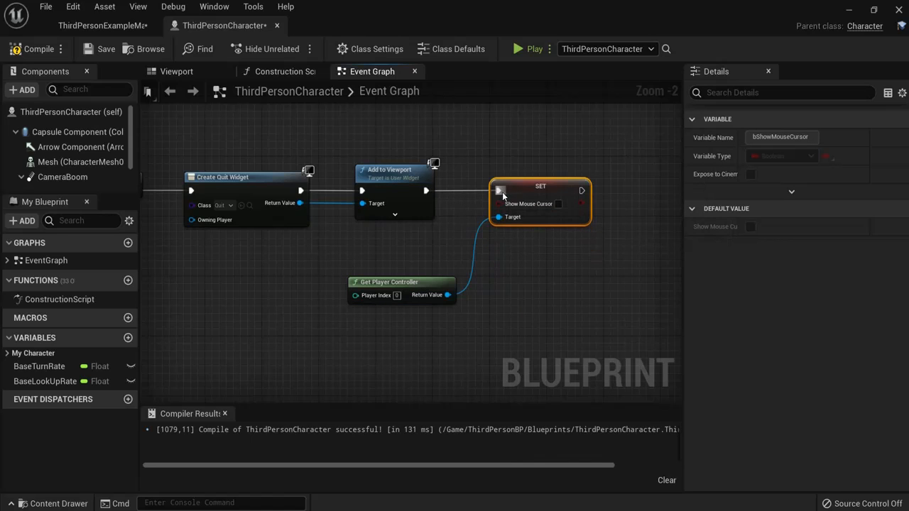
{"action": "left_click", "coordinate": [558, 205]}
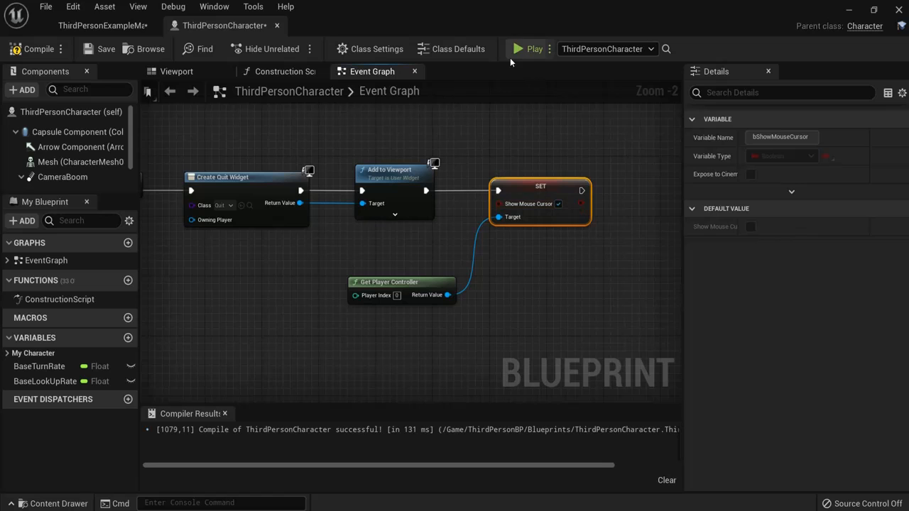
{"action": "left_click", "coordinate": [525, 48]}
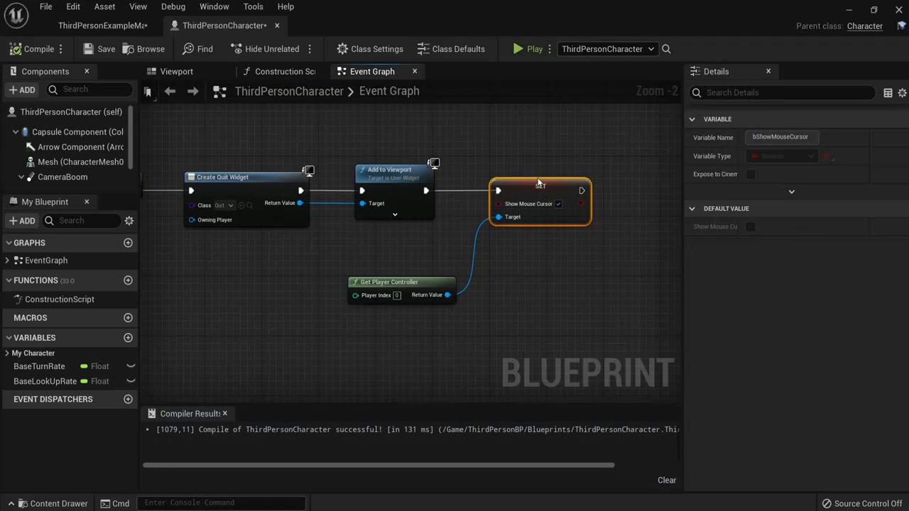
{"action": "mouse_move", "coordinate": [539, 186]}
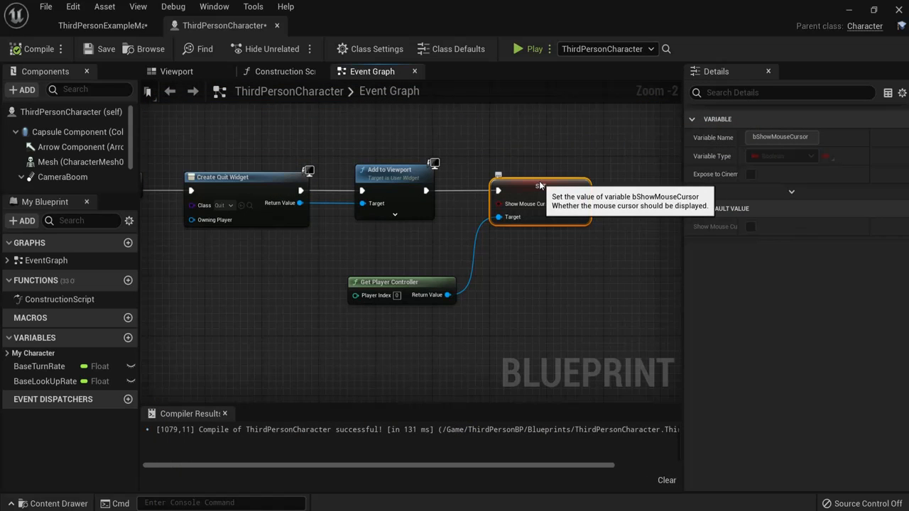